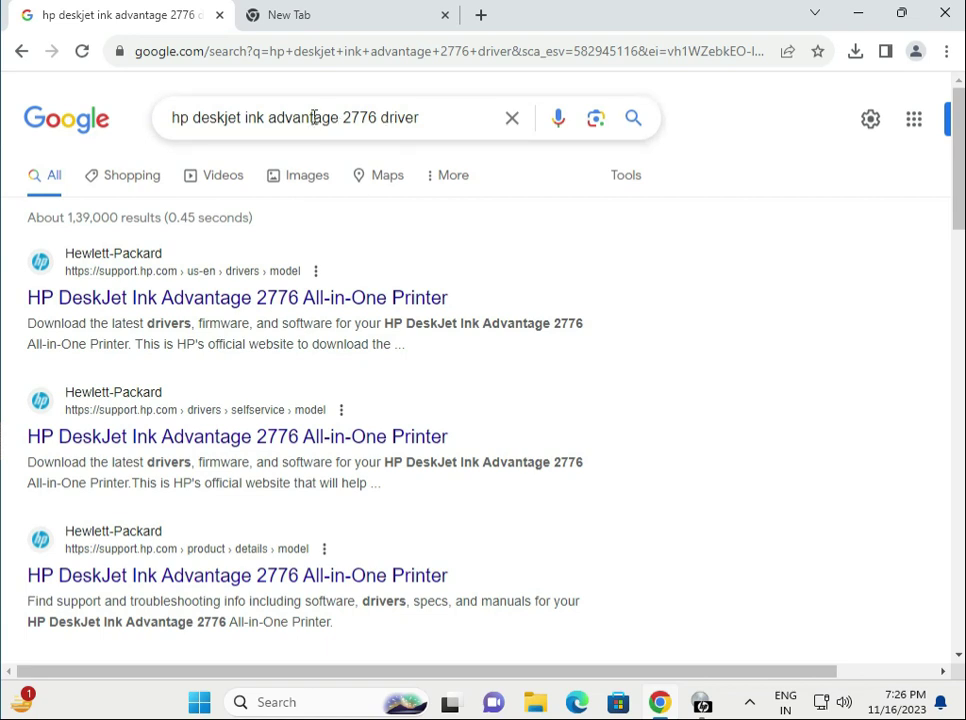
Open HP's official DeskJet Ink Advantage 2776 driver result from Google in a new tab.
right_click(237, 297)
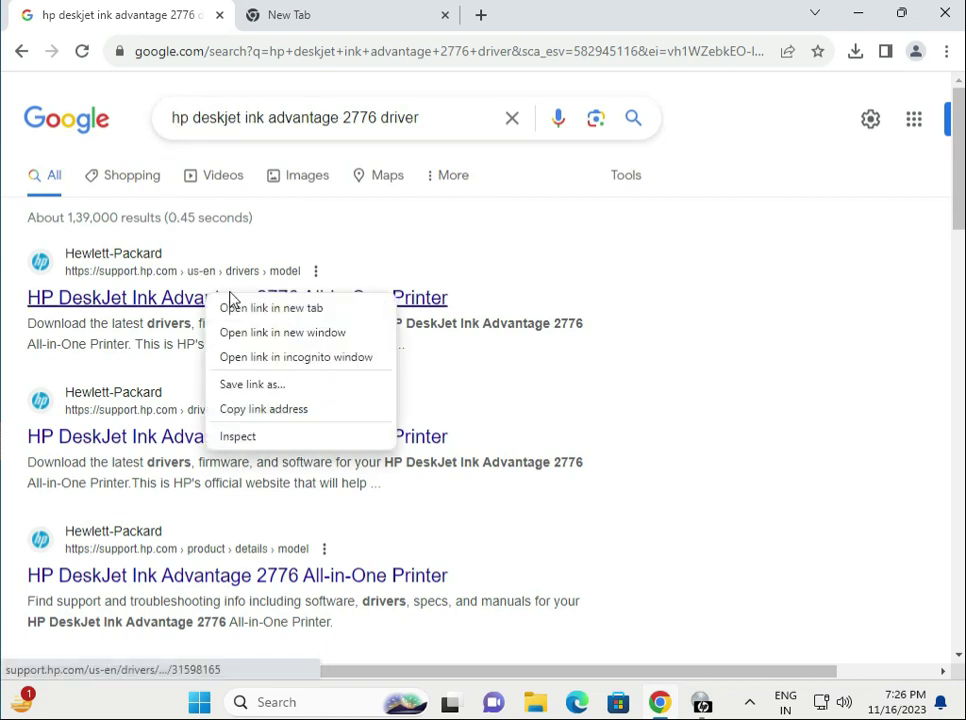
click(271, 307)
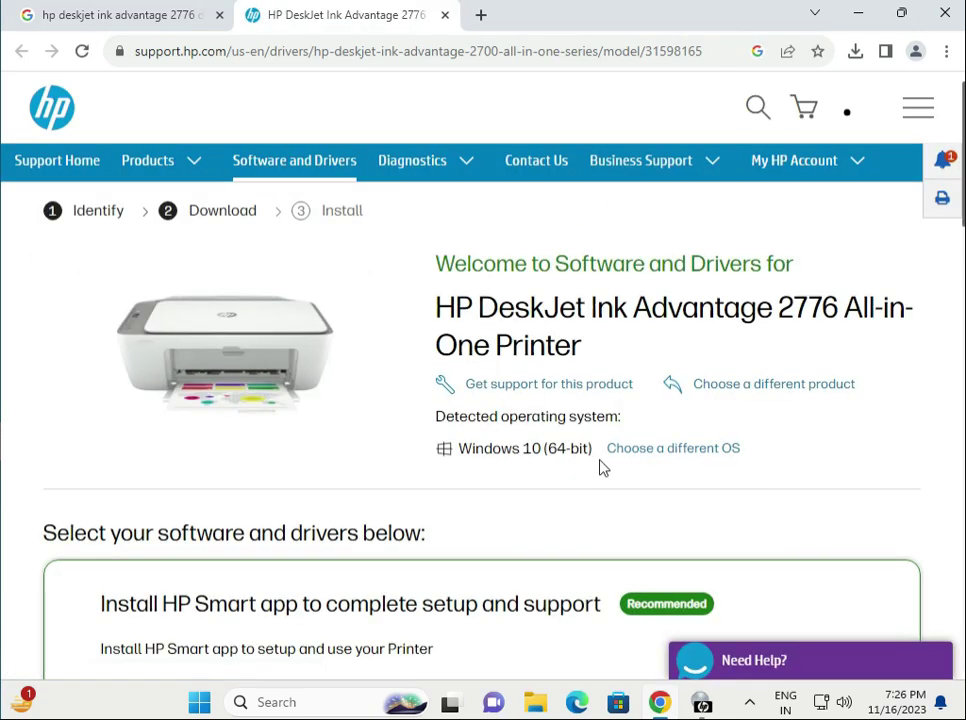
Change the detected operating system to Windows 11 and update the driver list.
double_click(474, 448)
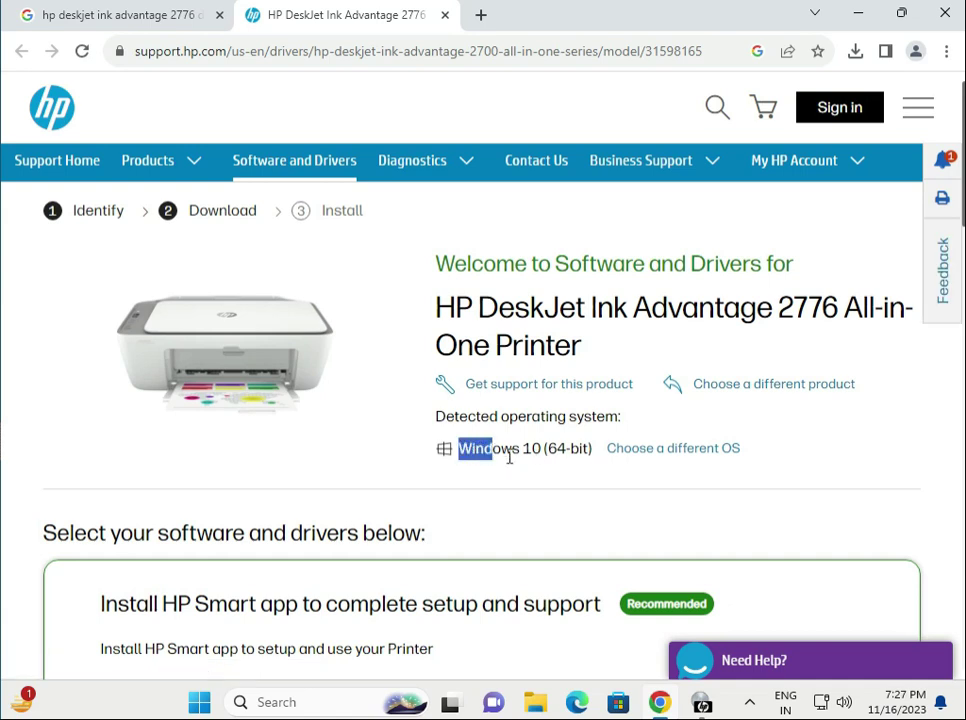
click(672, 448)
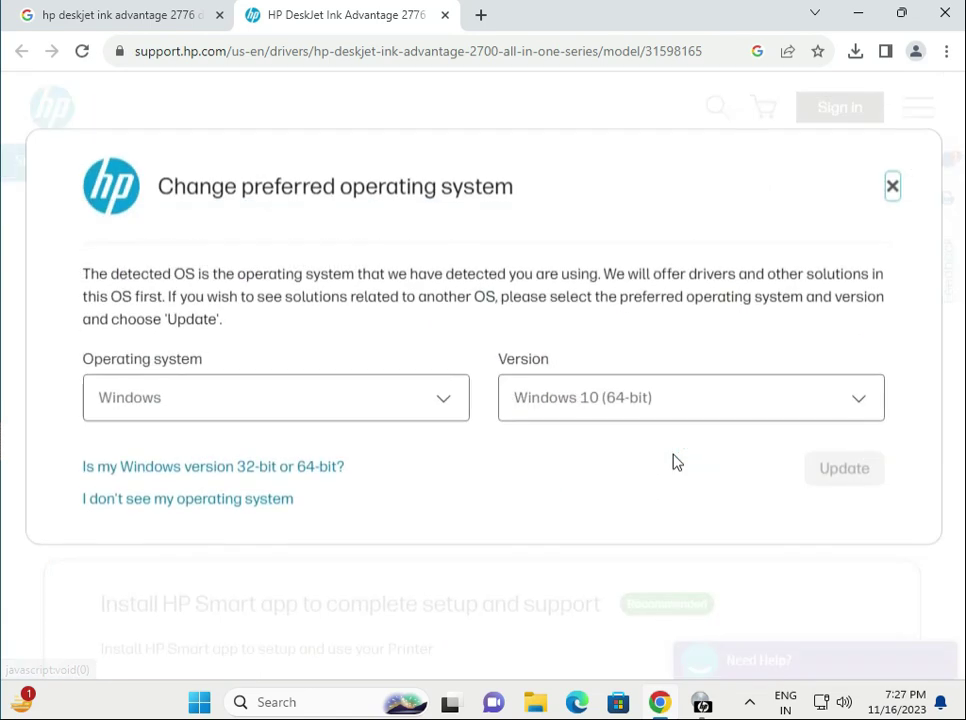
click(688, 397)
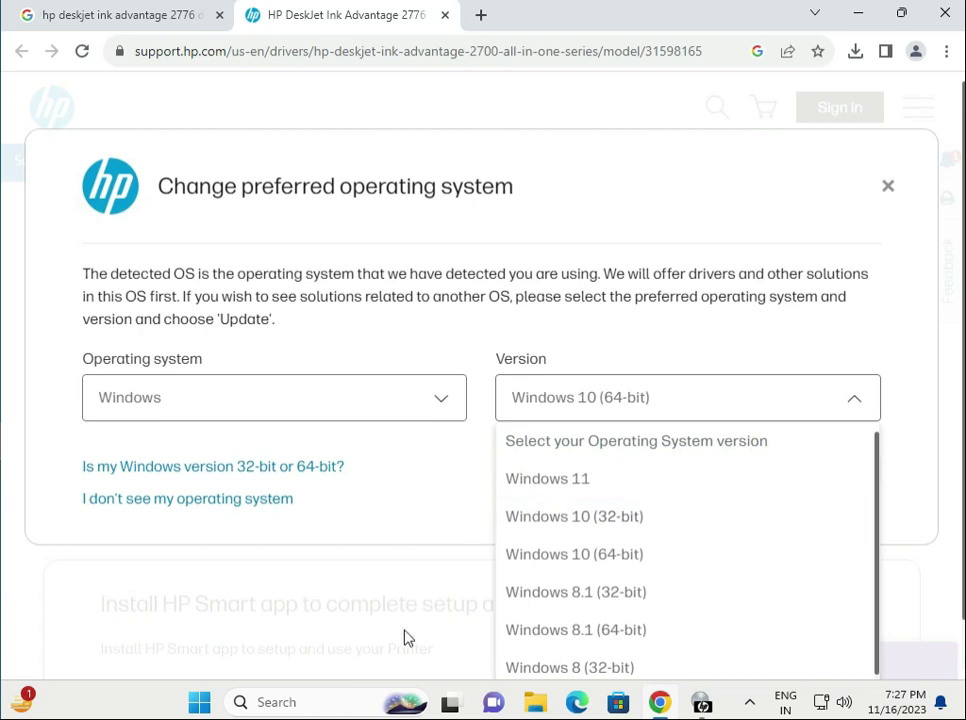
click(547, 478)
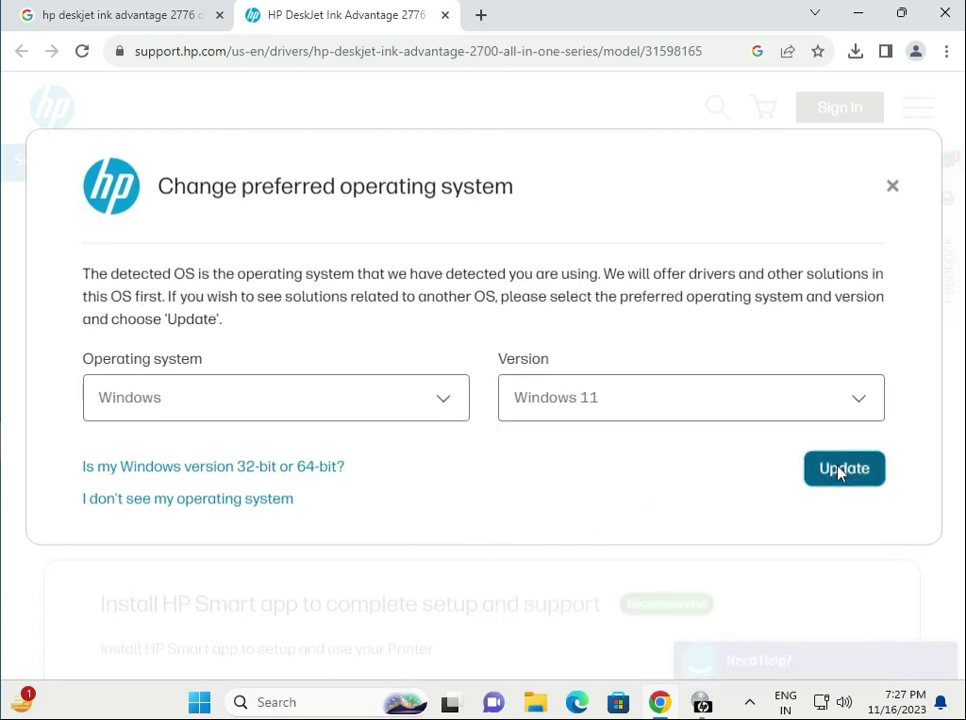
click(844, 468)
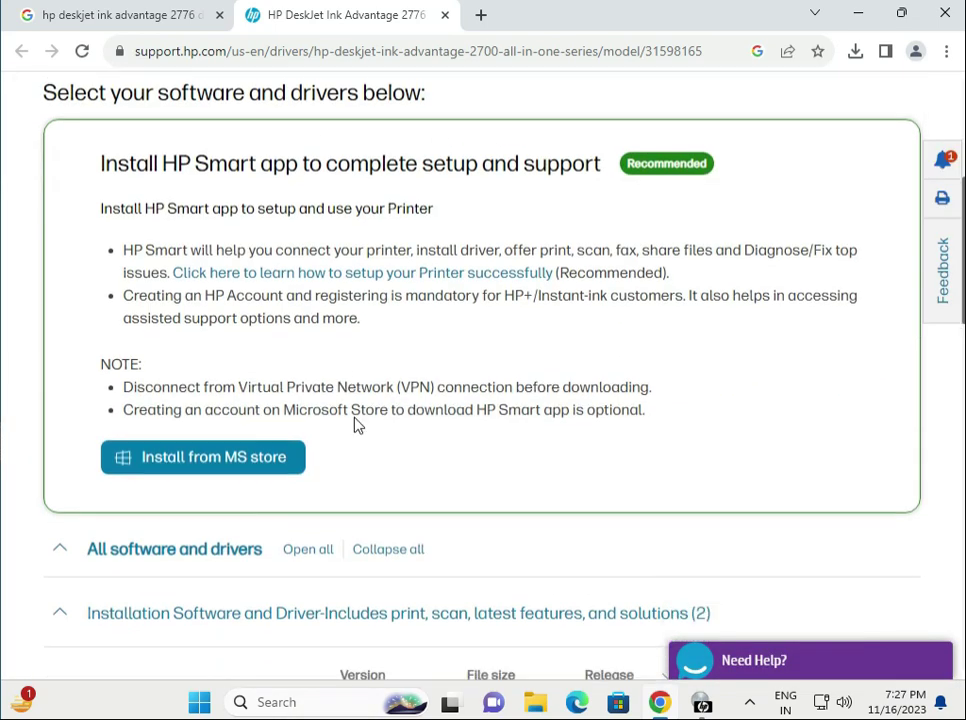
Scroll to the 195.2 MB 'HP Easy Start Printer Setup Software – Offline Use Only' entry.
scroll(down, 3)
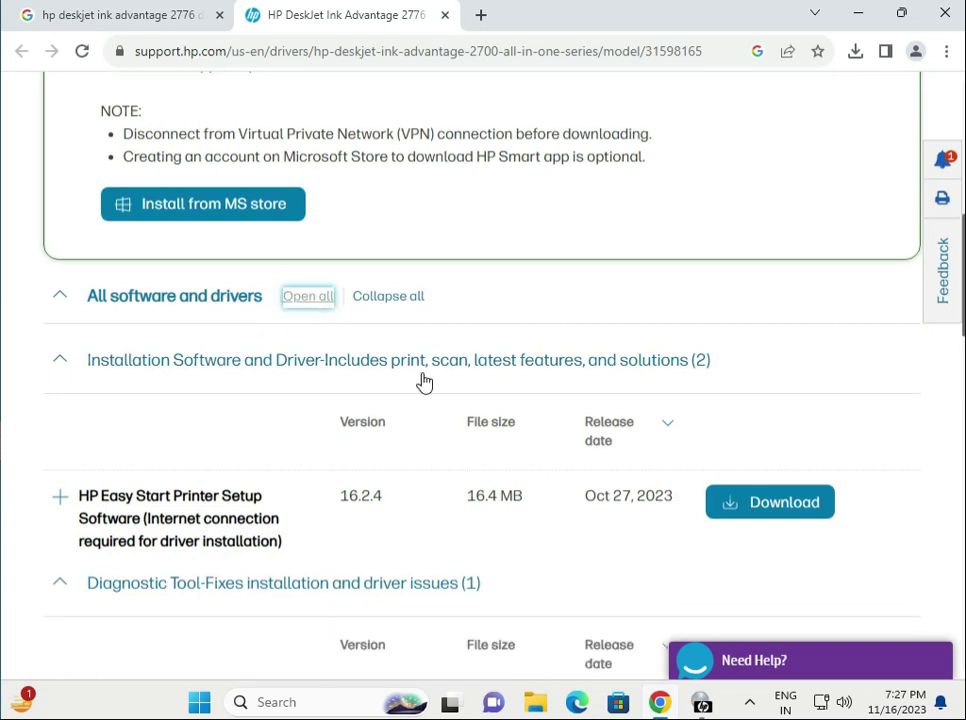
scroll(down, 3)
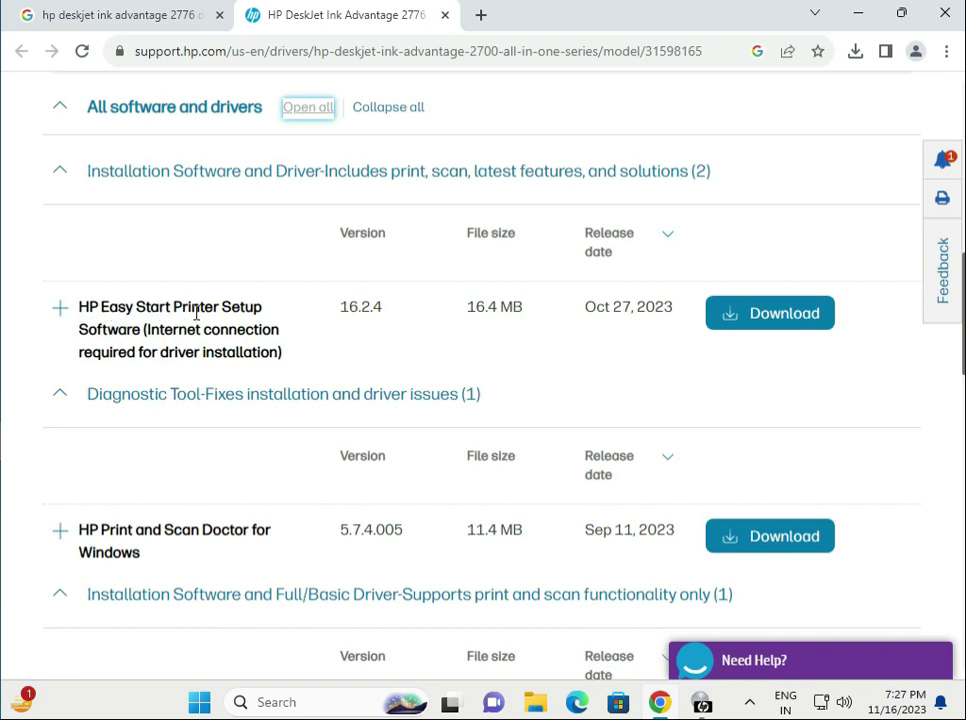
mouse_move(300, 320)
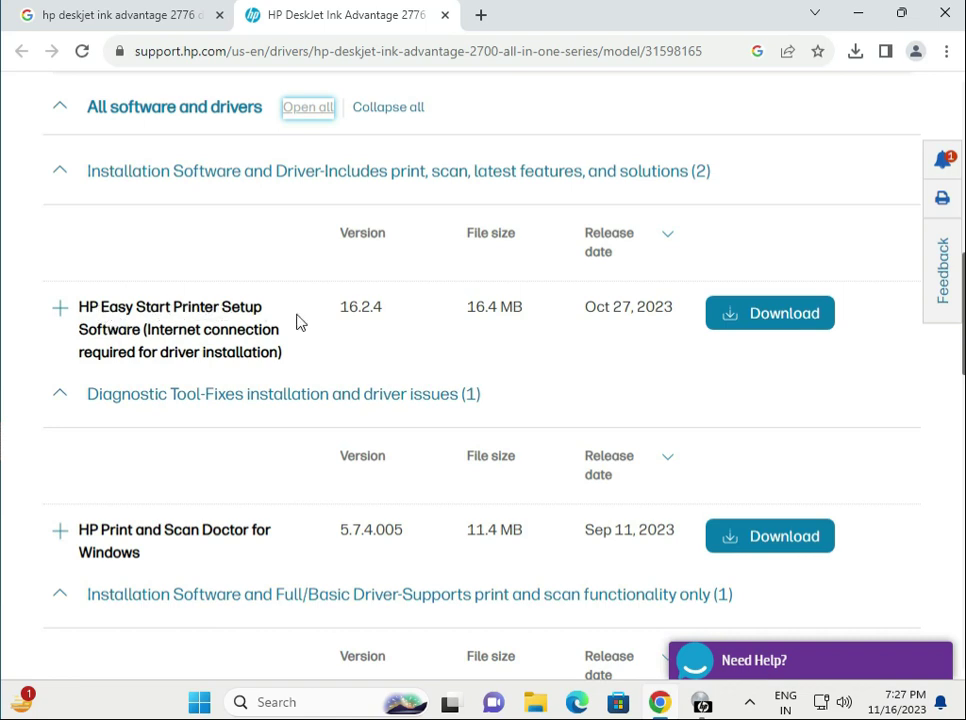
drag(143, 329, 283, 352)
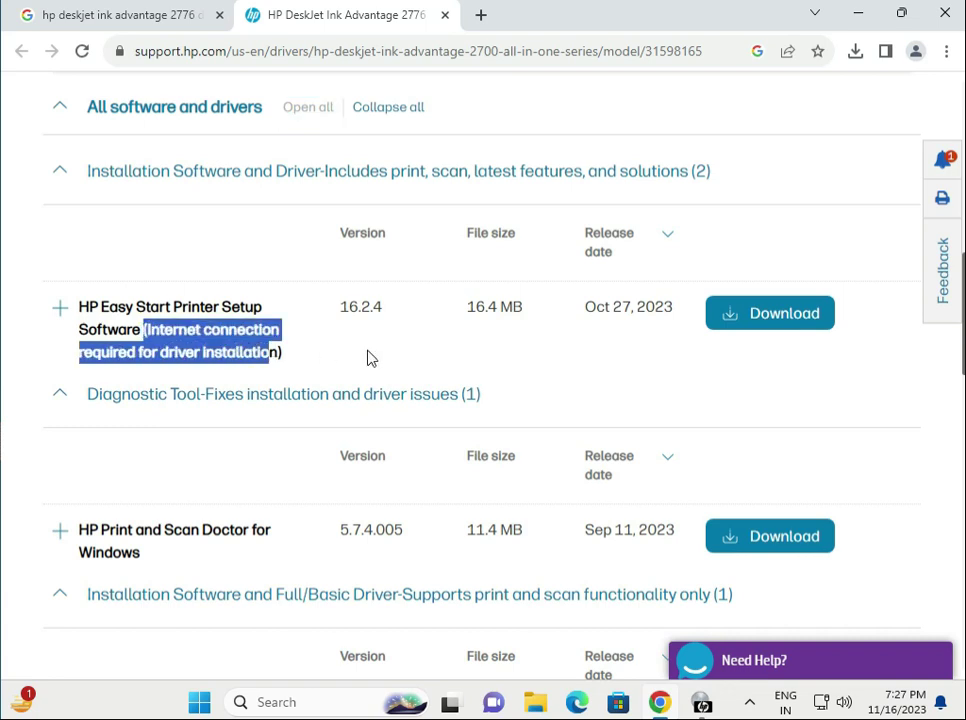
scroll(down, 3)
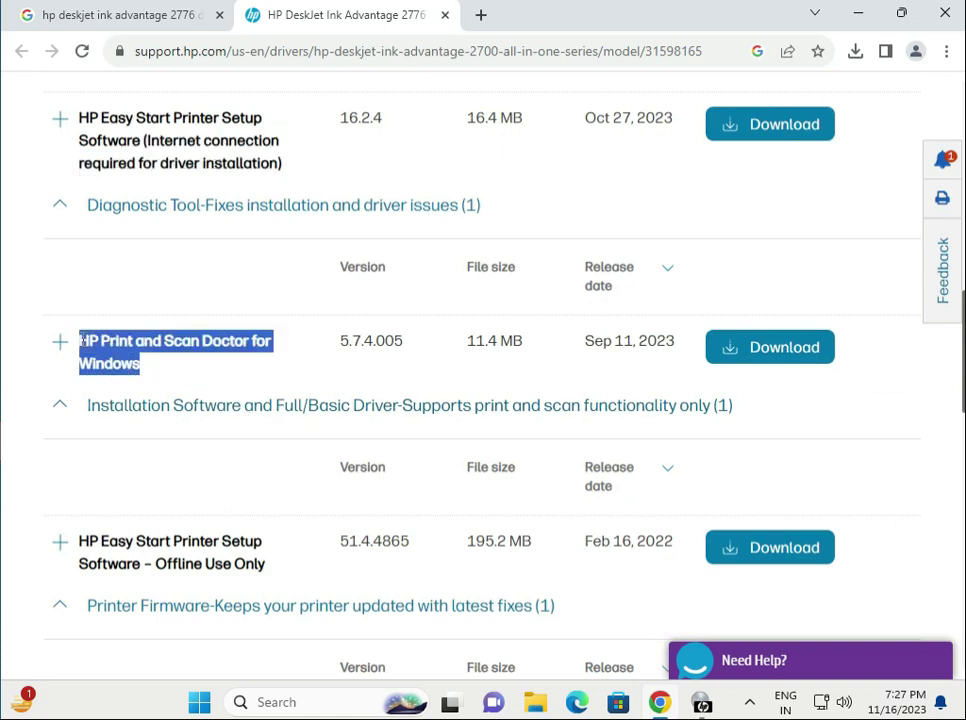
scroll(down, 3)
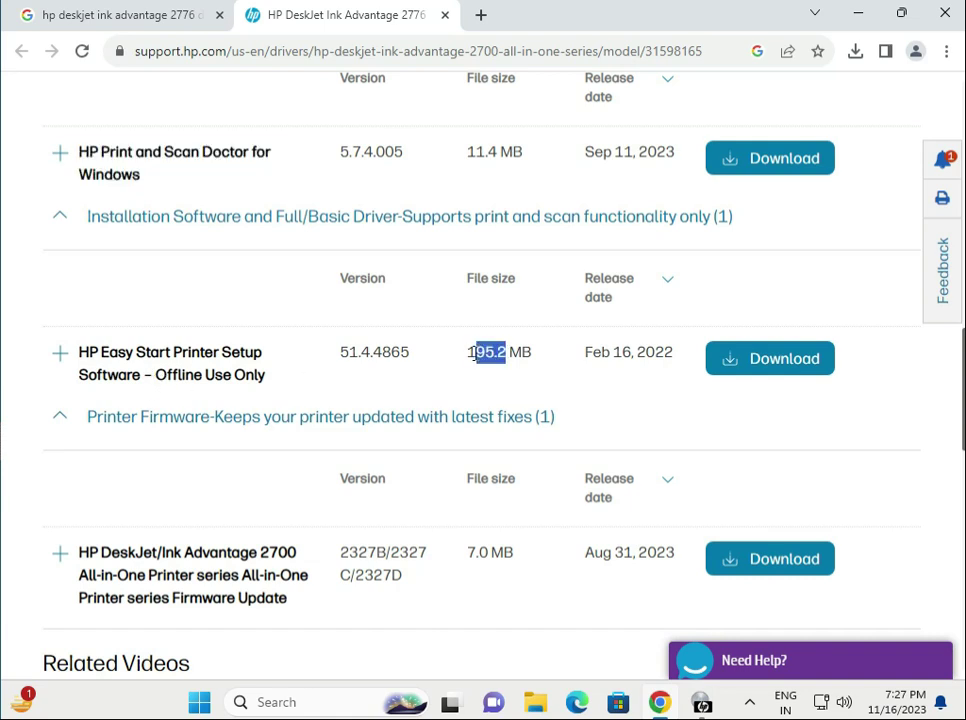
scroll(down, 3)
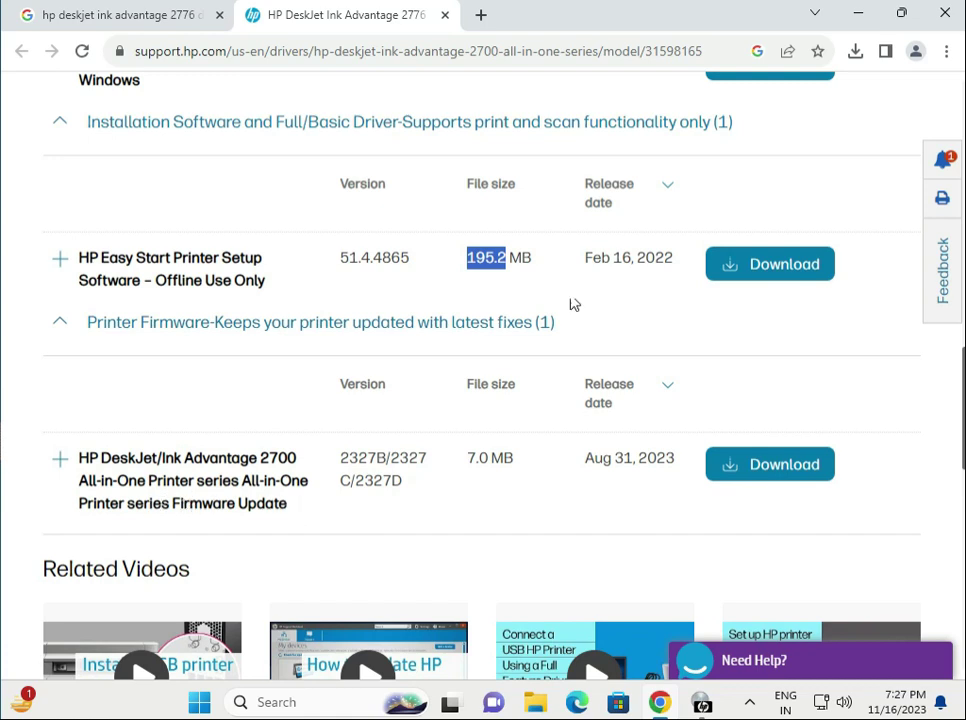
Download the offline Easy Start package and view its progress in Chrome's downloads.
click(769, 264)
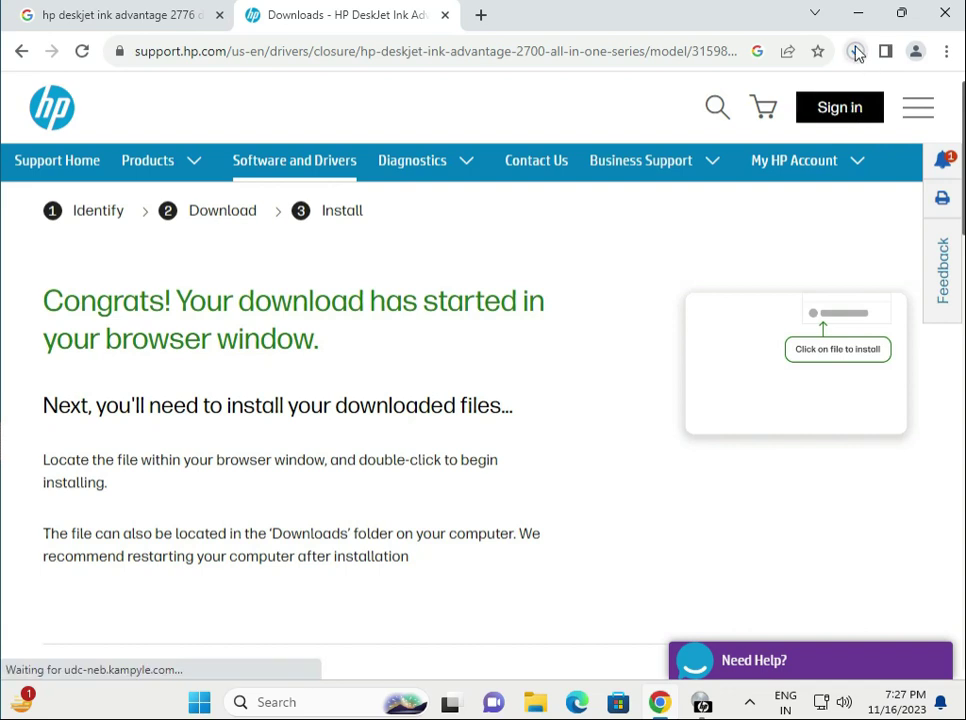
click(854, 51)
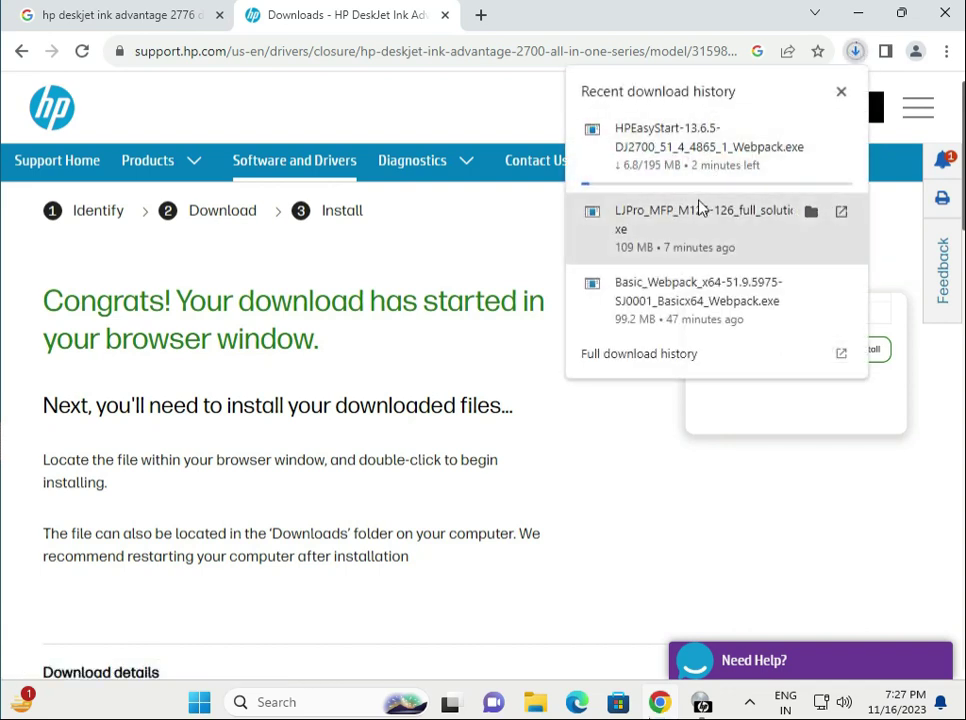